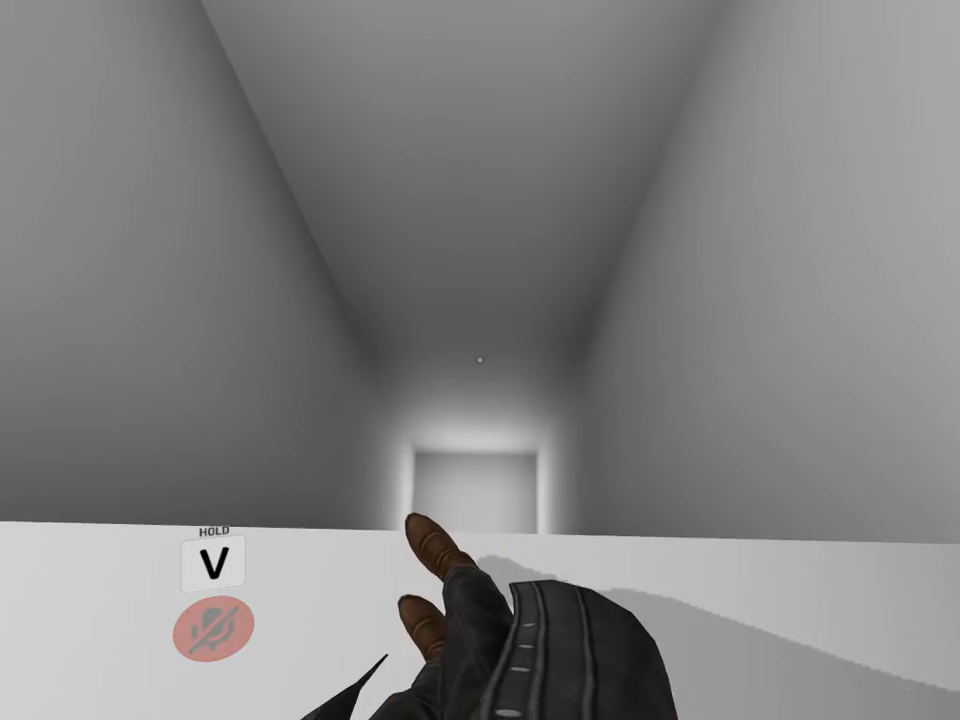
# Move through the white corridor and dark room toward the orange and blue portals
pyautogui.press('v')
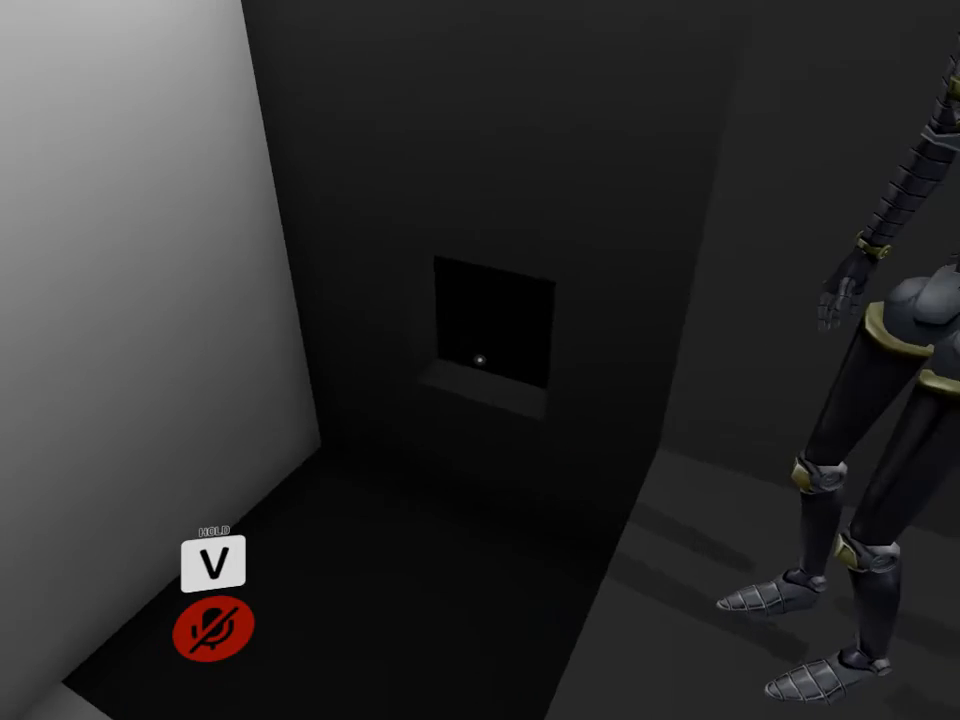
pyautogui.moveTo(480, 360)
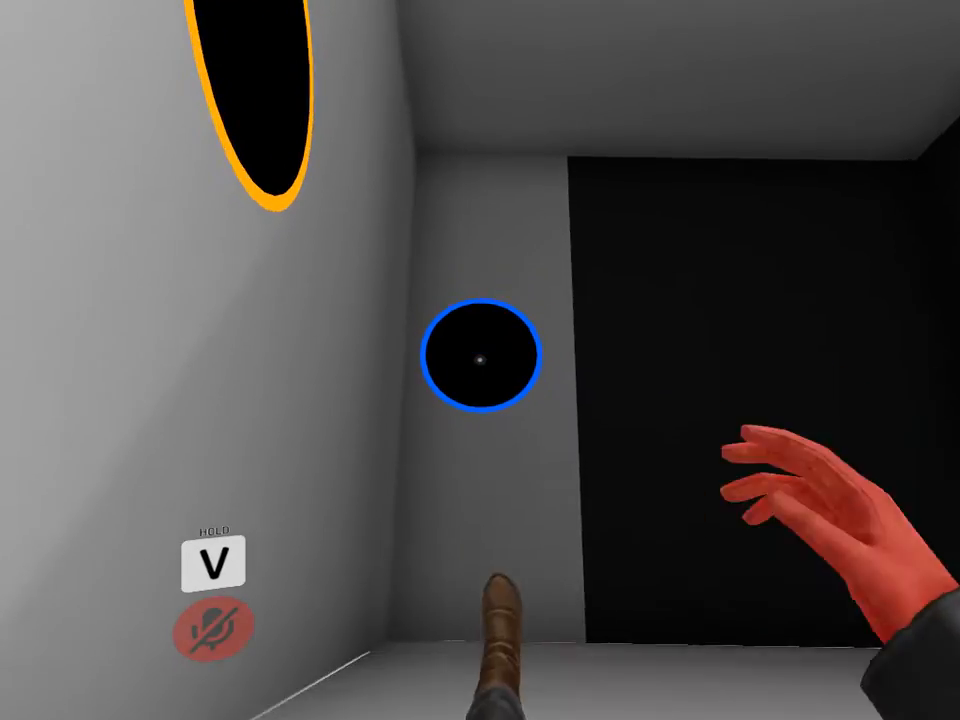
pyautogui.moveTo(480, 360)
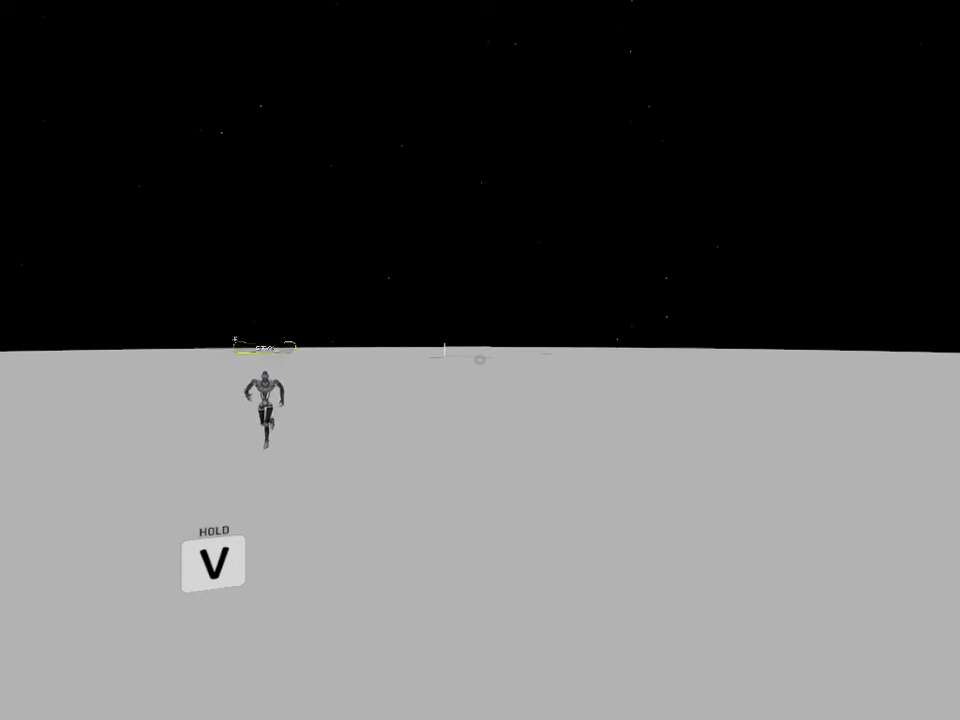
# Run across the grey lunar surface alongside the other player's avatar
pyautogui.press('v')
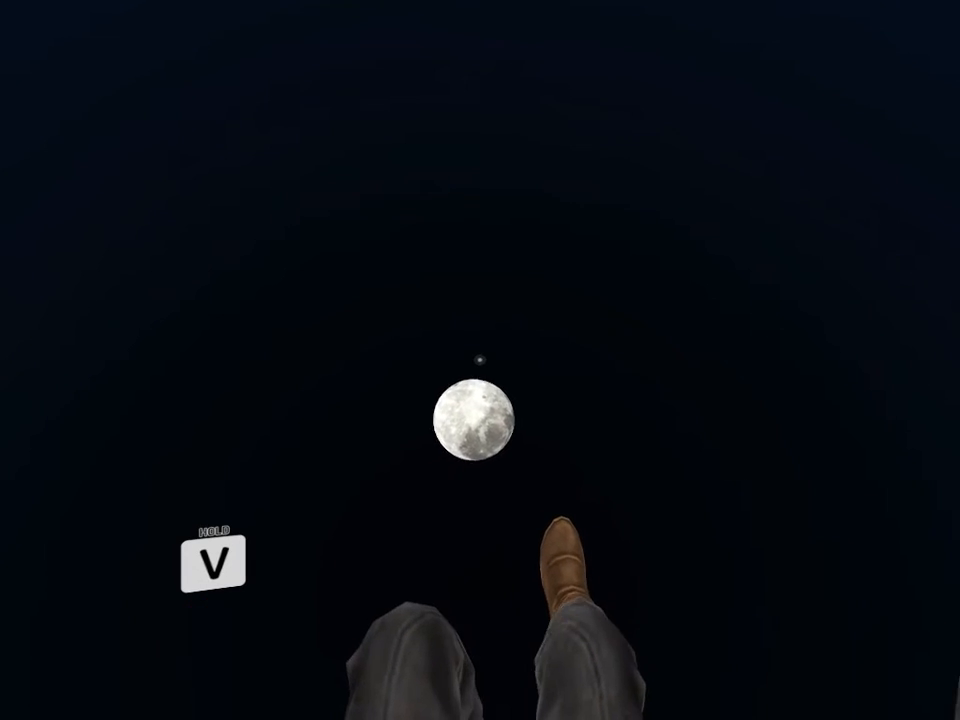
# Step off the edge into dark space and fall toward the moon below
pyautogui.press('v')
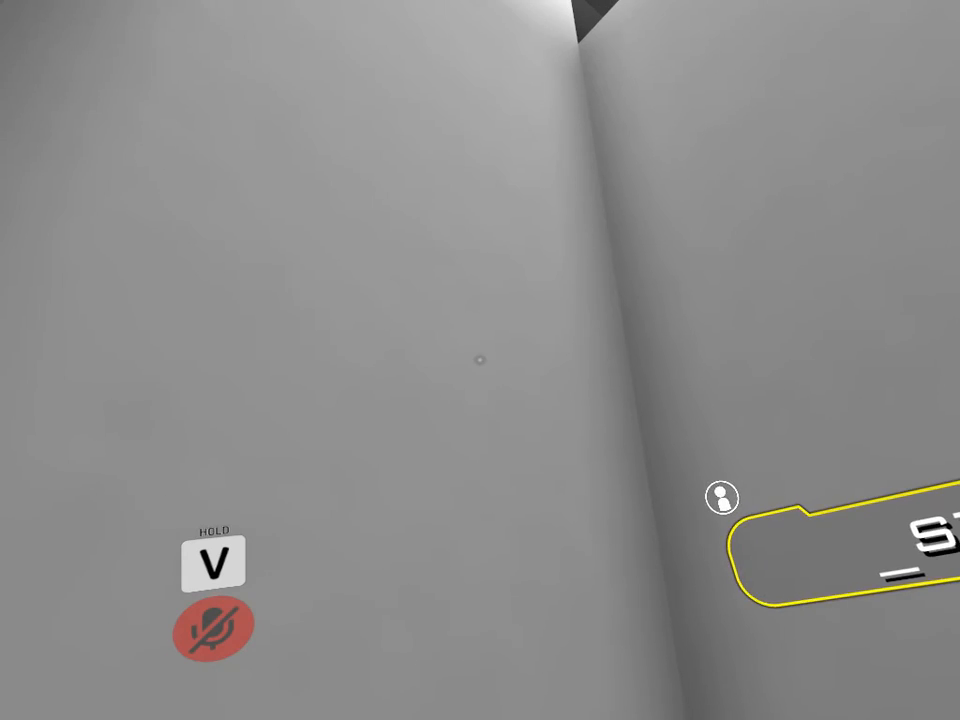
pyautogui.moveTo(480, 360)
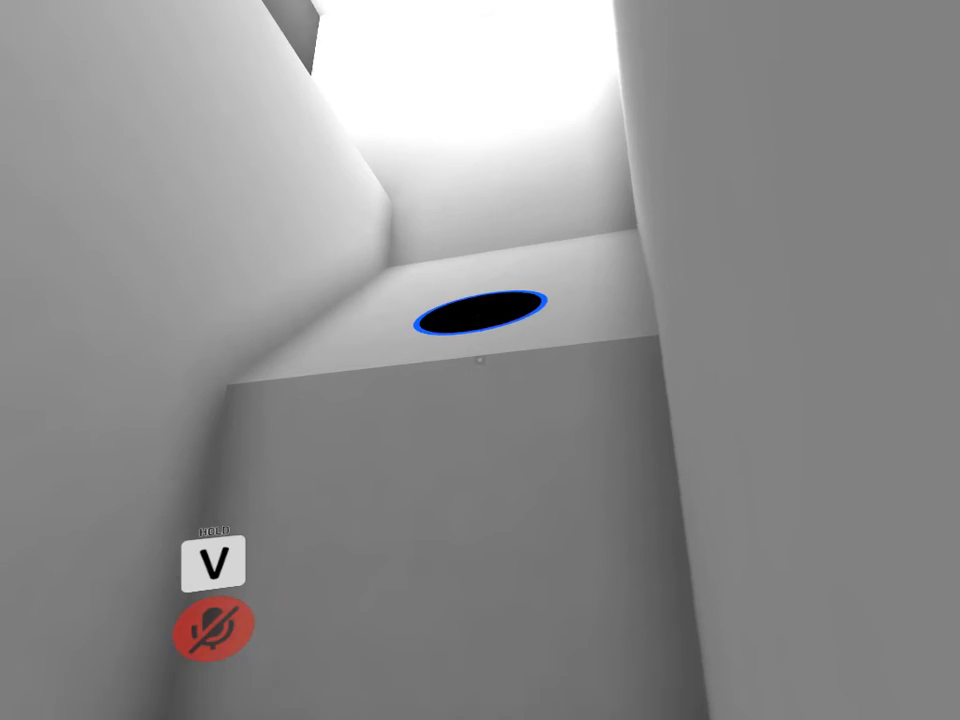